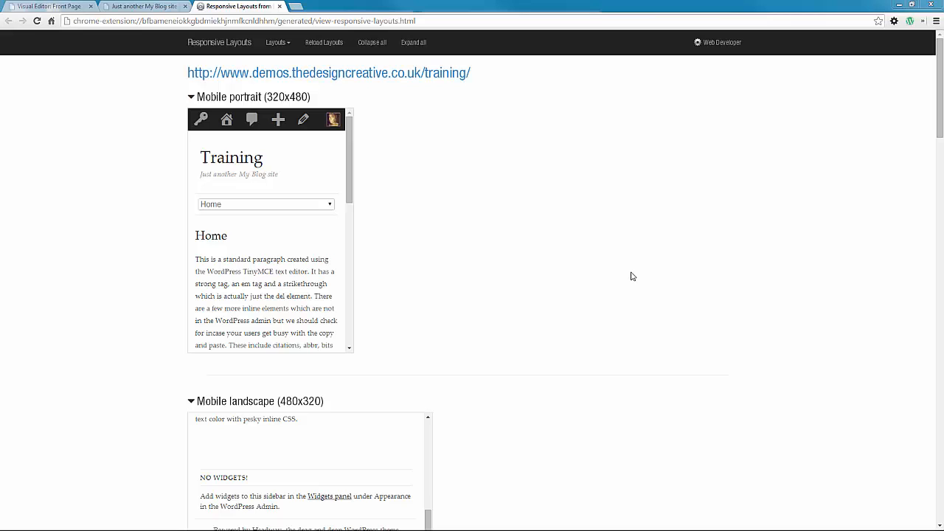
mouse_move(396, 222)
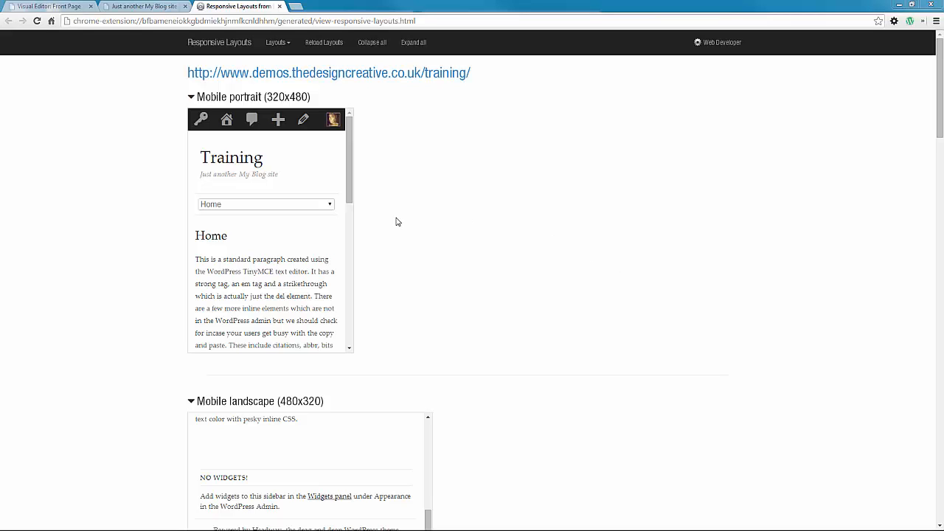
Step: Return to the 'Visual Editor: Front Page' tab from the Responsive Layouts preview
click(48, 6)
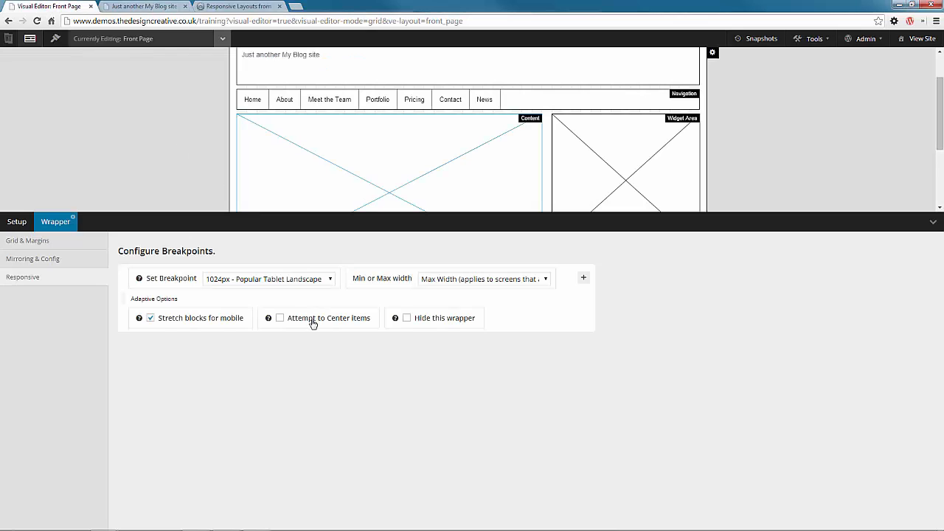
Step: Switch to the 'Just another My Blog site' tab showing the live Training site
click(280, 318)
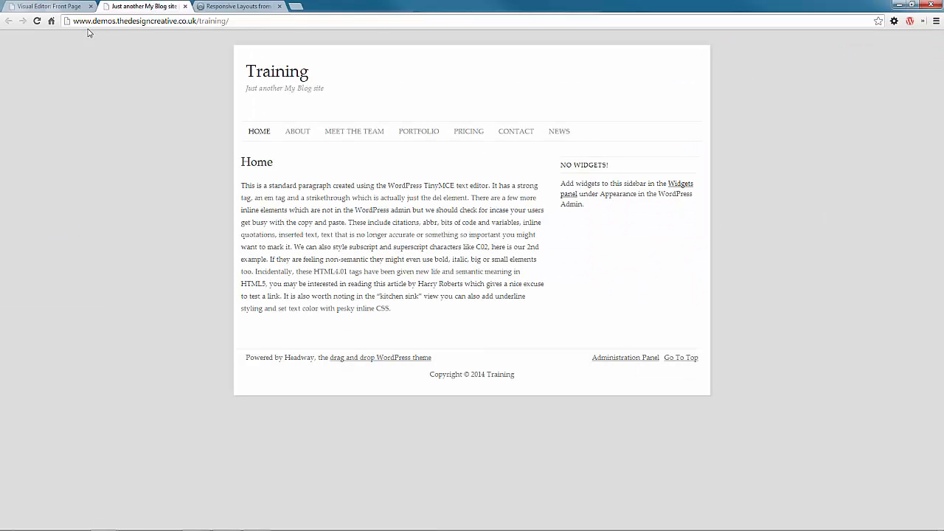
mouse_move(893, 21)
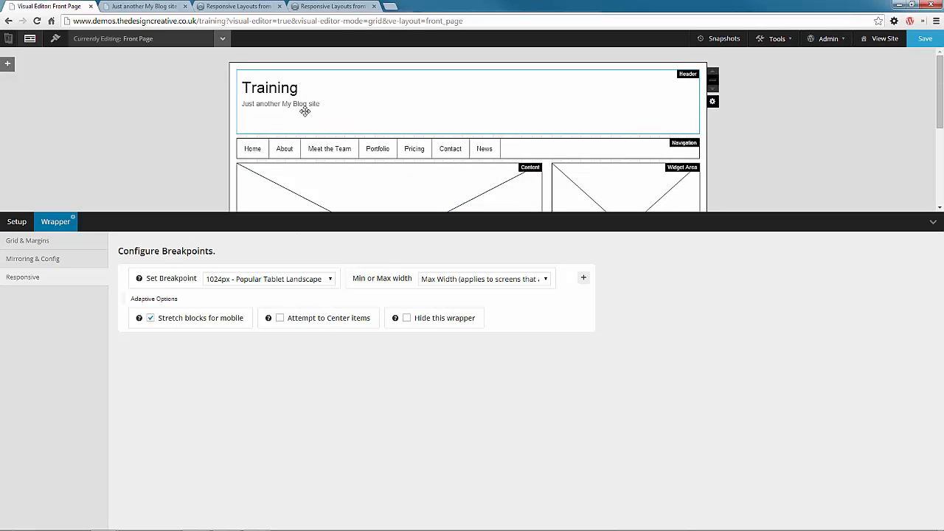
Step: Set the Header block's breakpoint to 1024px tablet landscape with block-element centering on
right_click(305, 111)
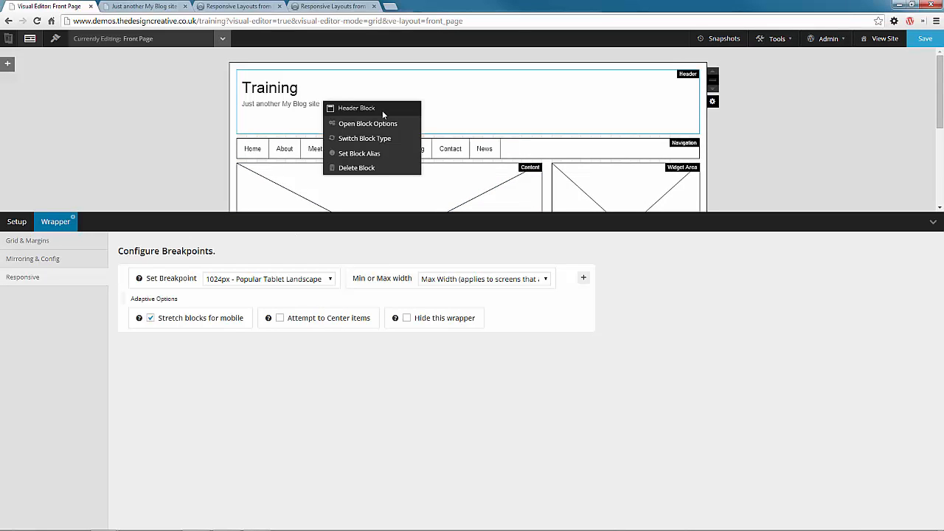
click(368, 123)
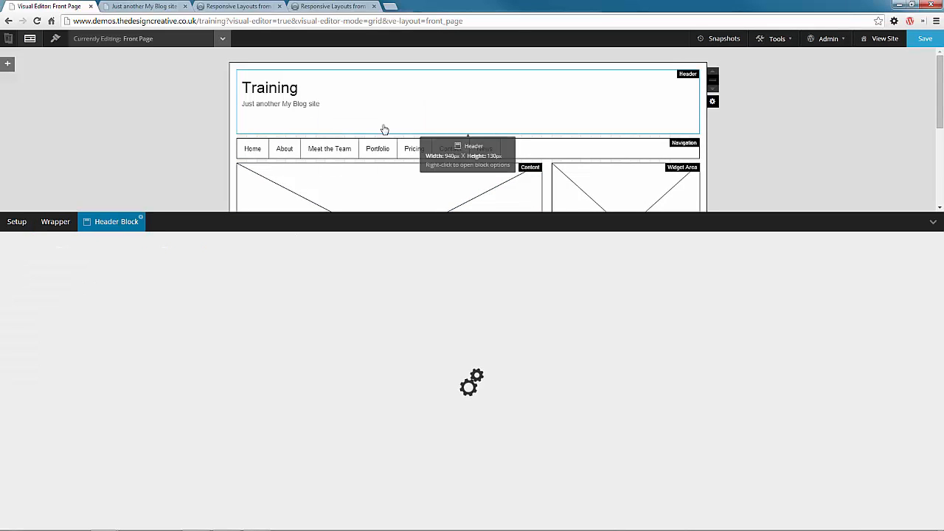
click(115, 222)
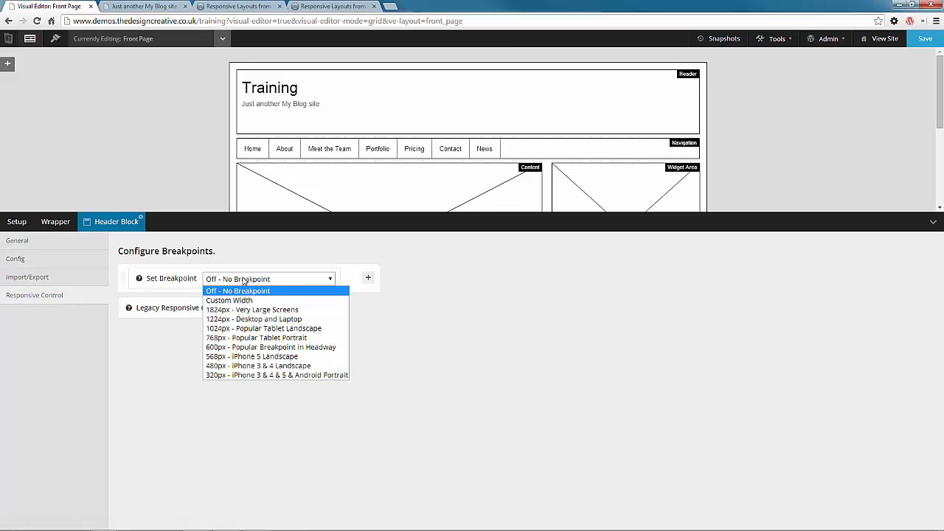
click(264, 329)
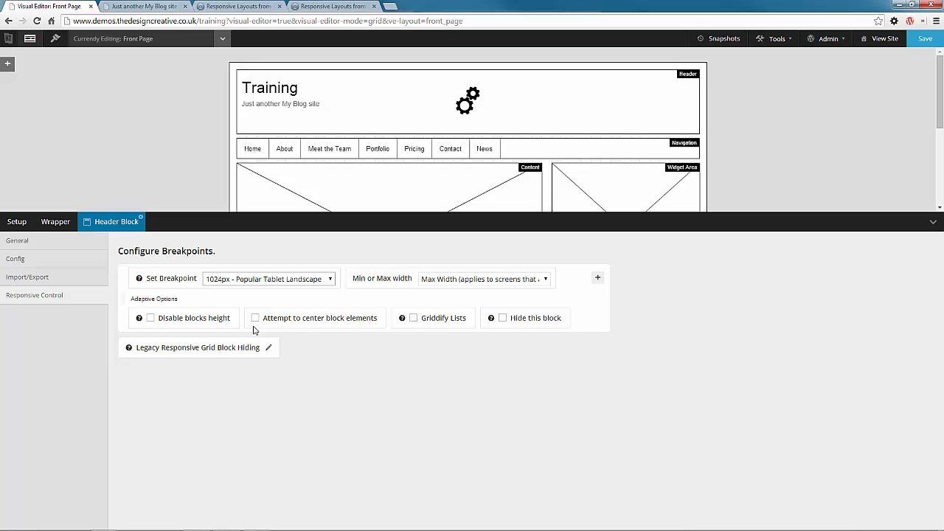
click(255, 318)
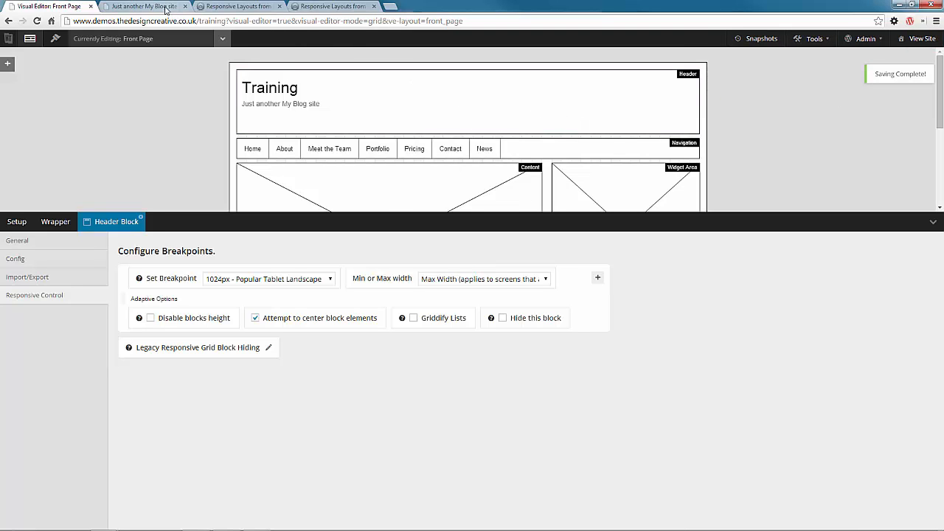
Step: View the live site tab, then switch back to the Visual Editor tab
click(144, 5)
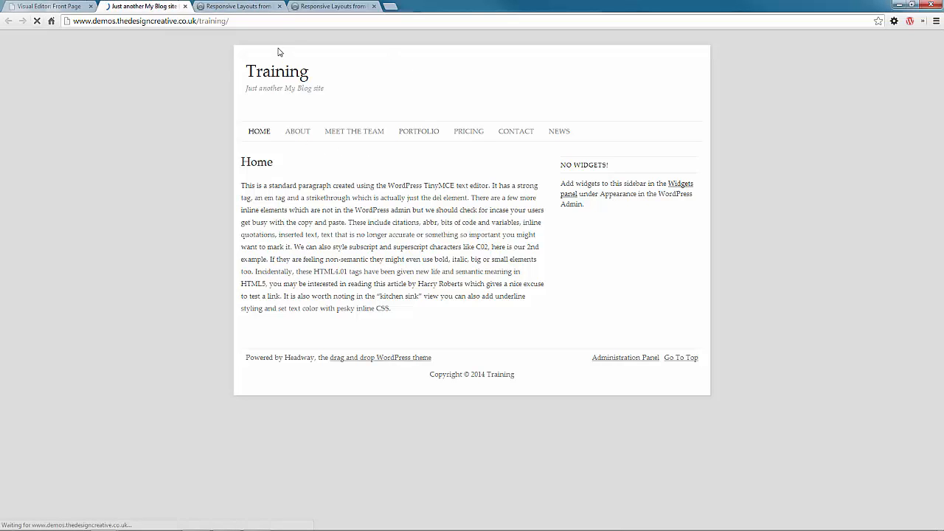
click(240, 6)
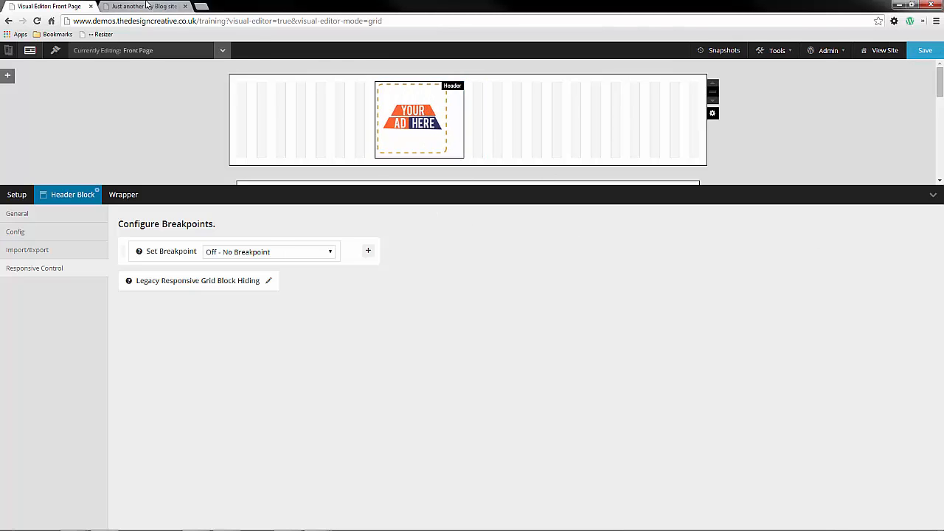
Step: Switch to the 'Just another My Blog site' tab to check the header's ad logo
click(144, 6)
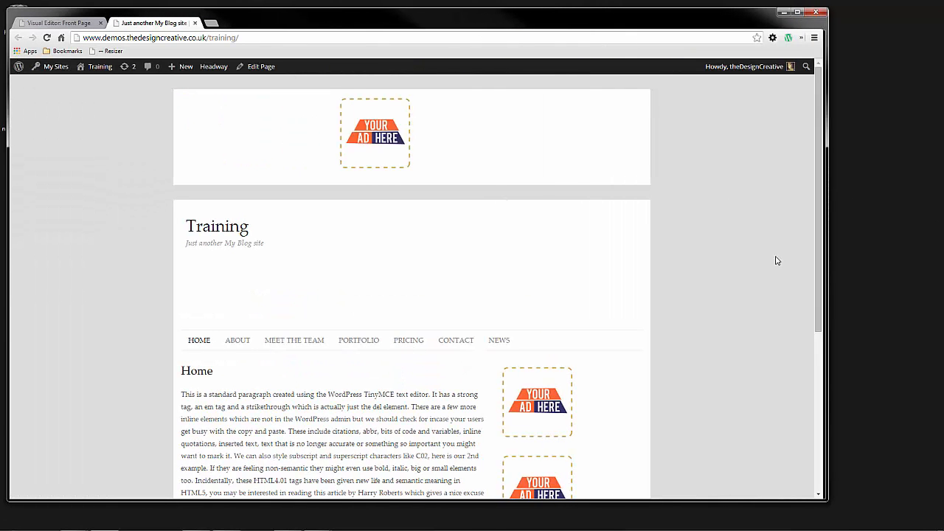
Step: Check the left-aligned header ad, collapse the editor panel, and return to the visual editor
click(261, 66)
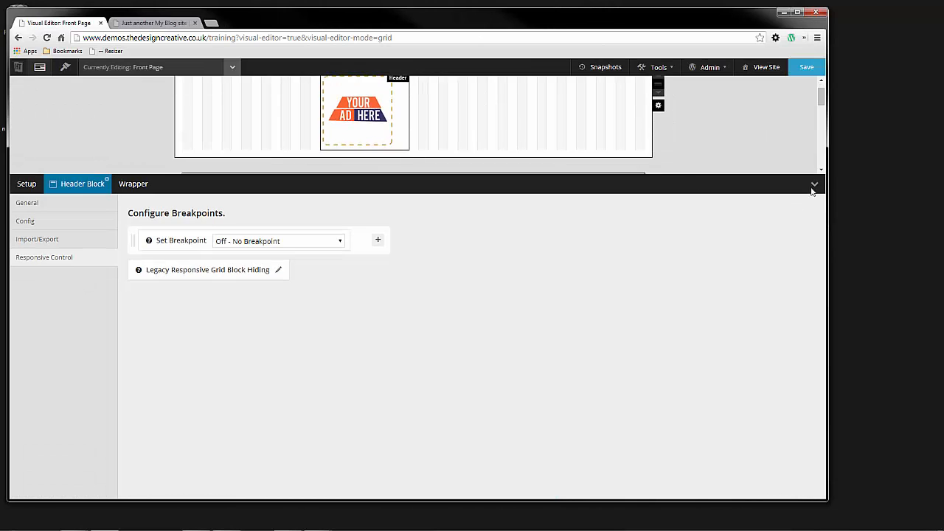
click(815, 185)
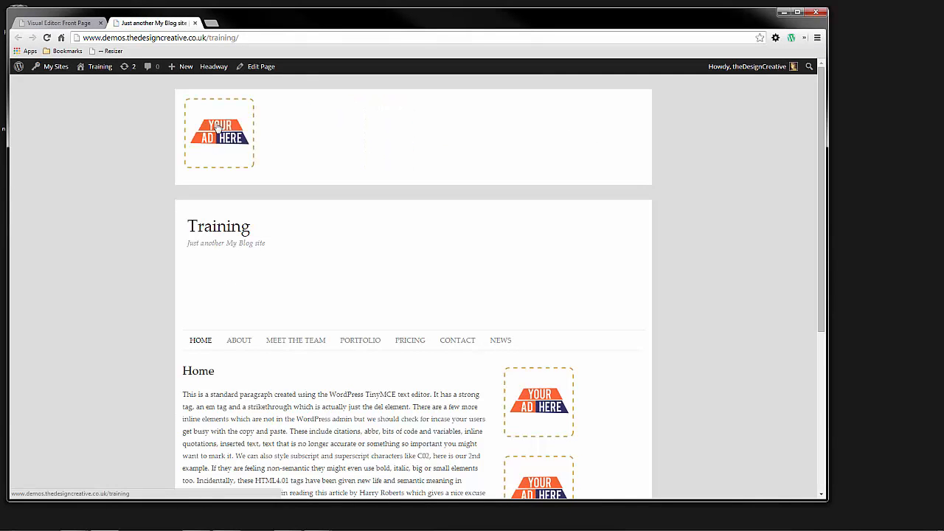
click(261, 66)
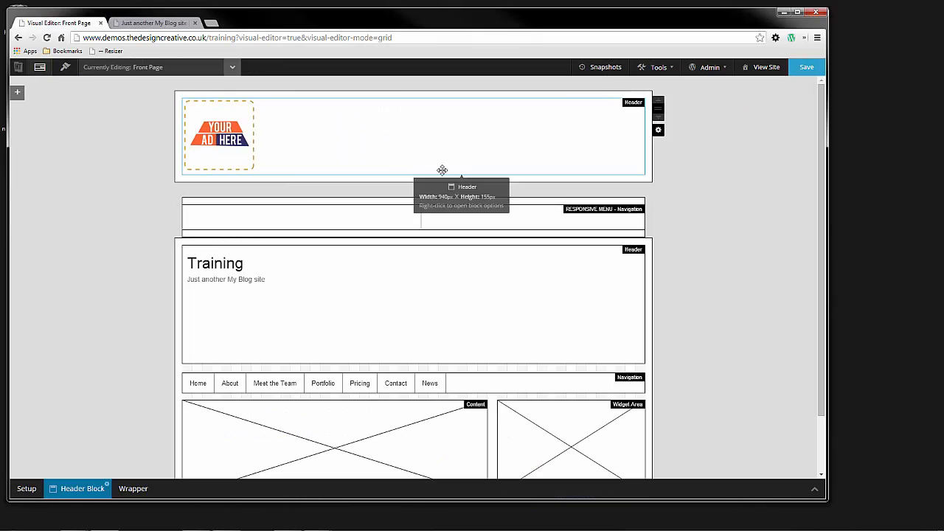
Step: Switch the Header breakpoint to a Custom Width (3000px) and maximize the browser window
click(400, 114)
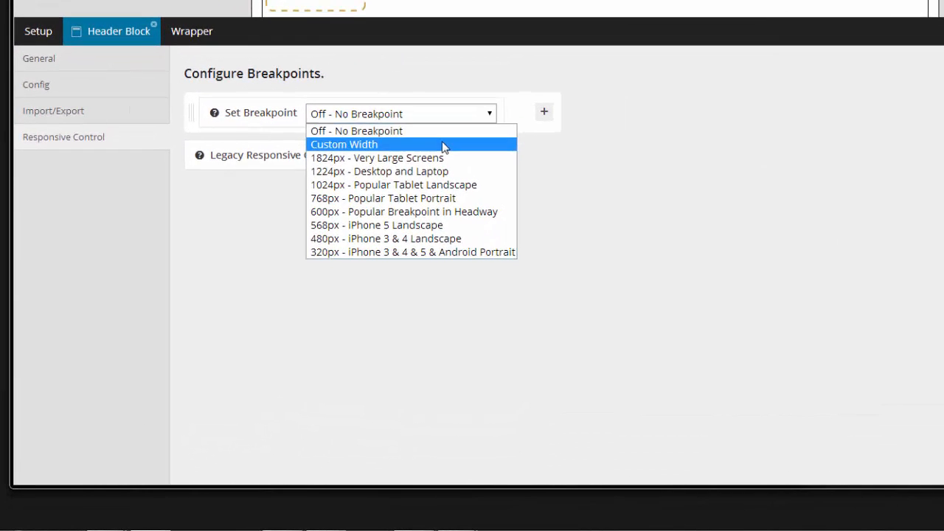
click(344, 144)
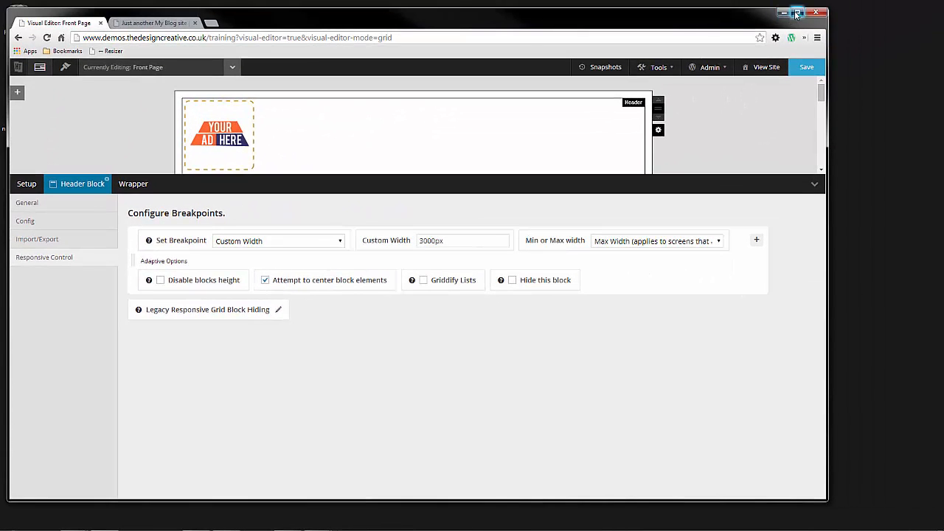
click(144, 23)
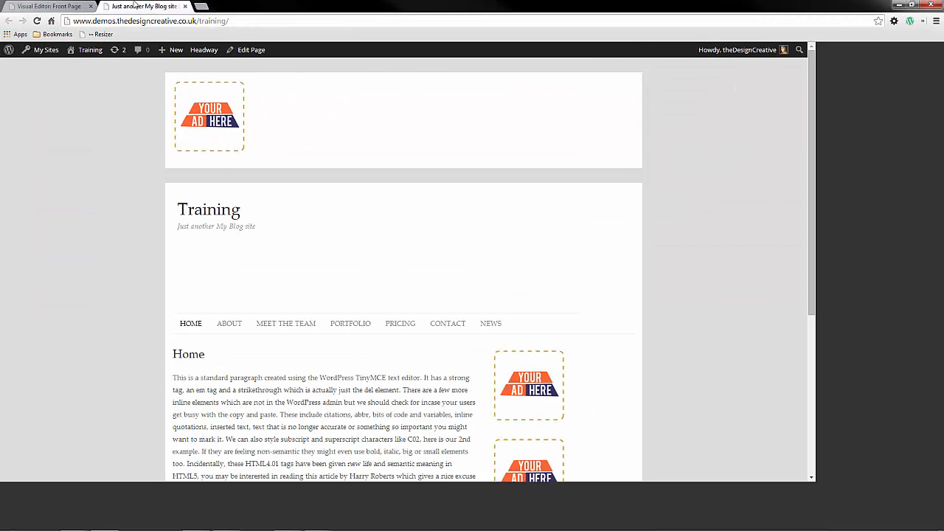